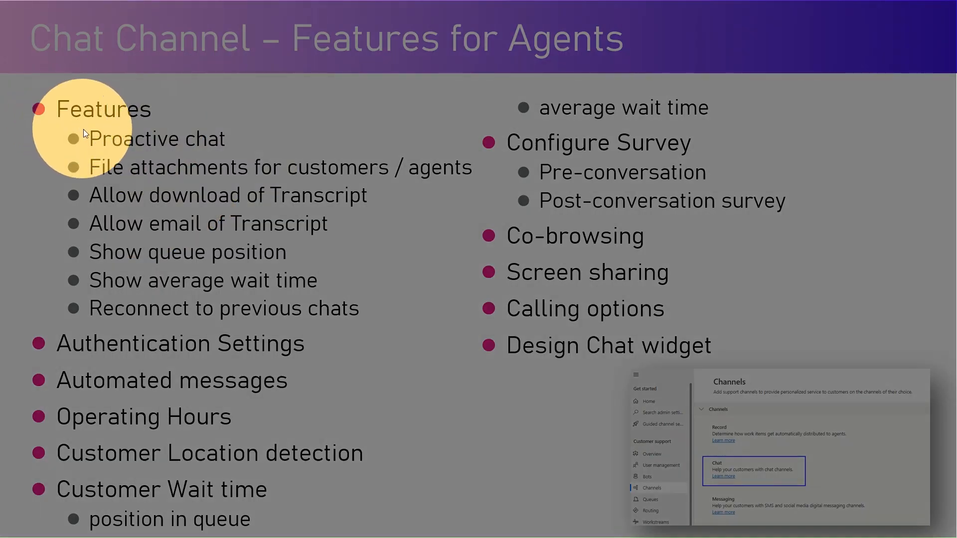
mouse_move(67, 351)
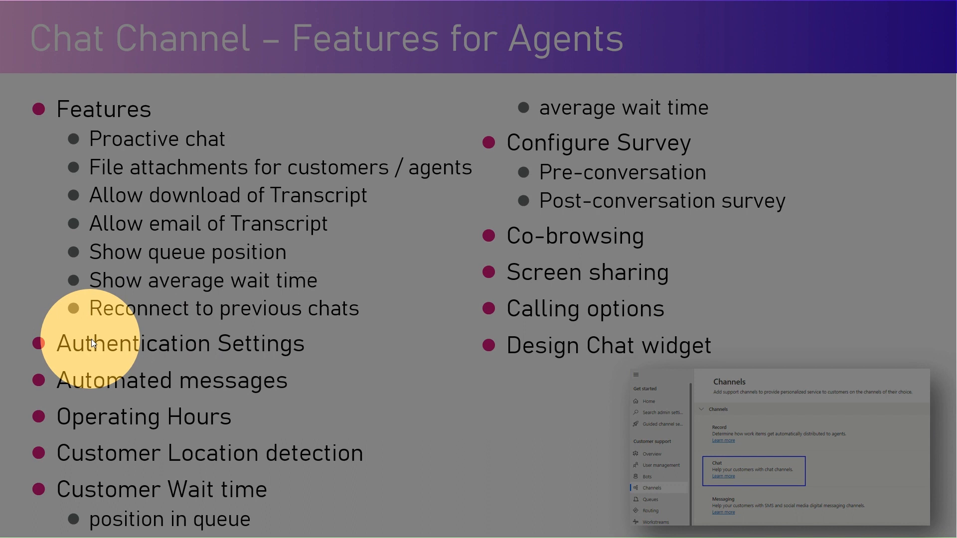
mouse_move(66, 381)
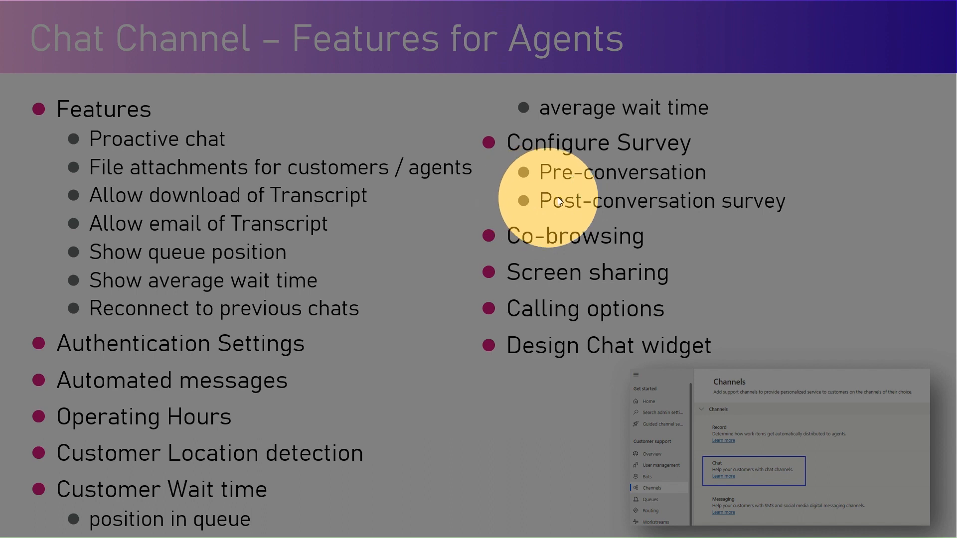
mouse_move(510, 270)
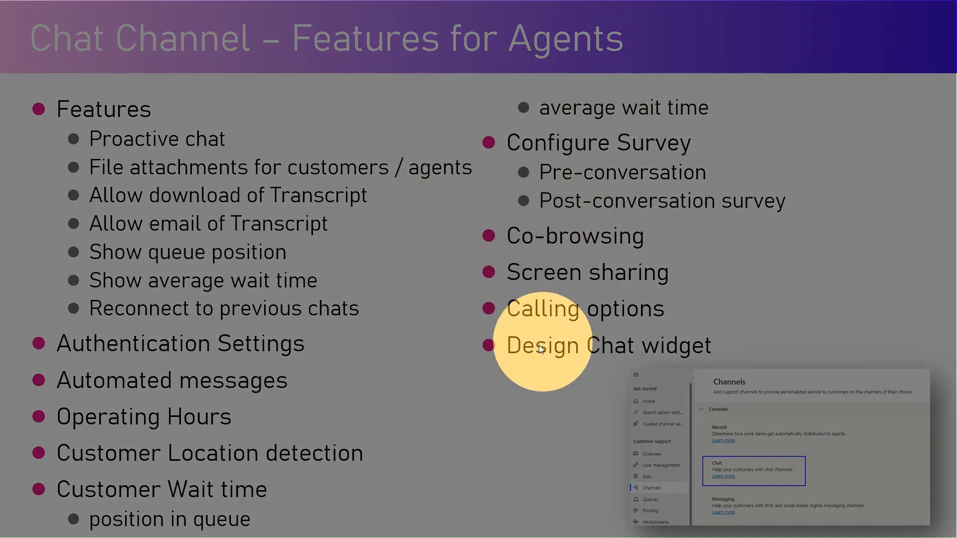
mouse_move(512, 253)
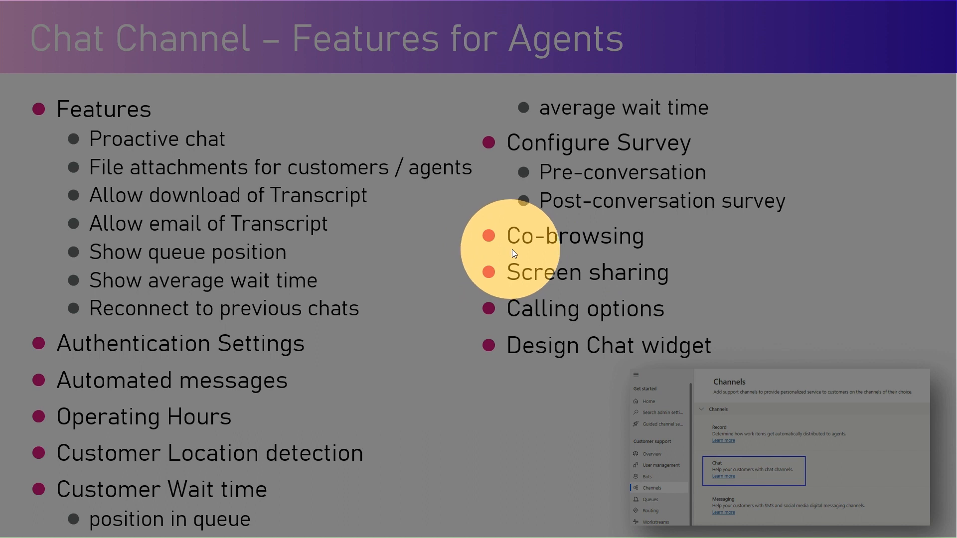
mouse_move(527, 247)
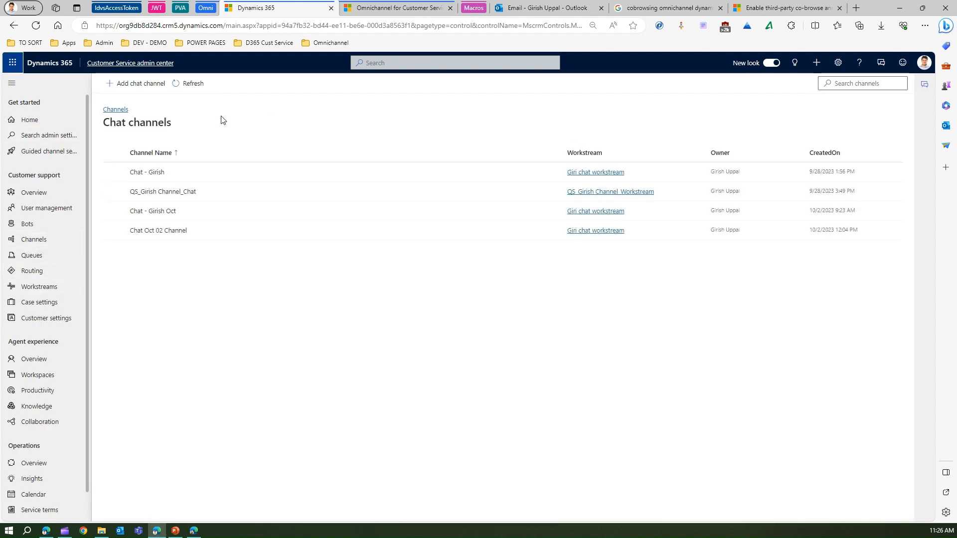
Open the first chat channel (Chat - Girish) for editing from the channel list.
click(147, 171)
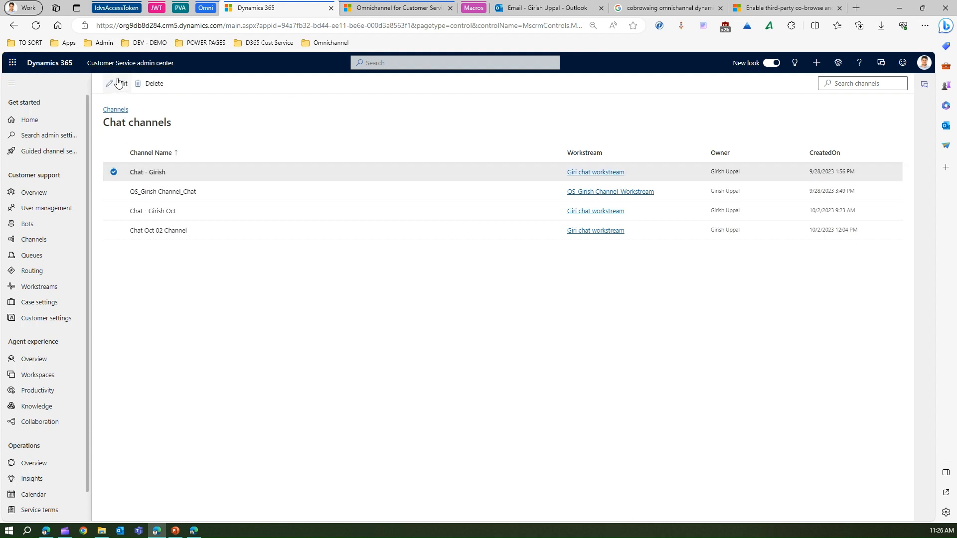
click(115, 84)
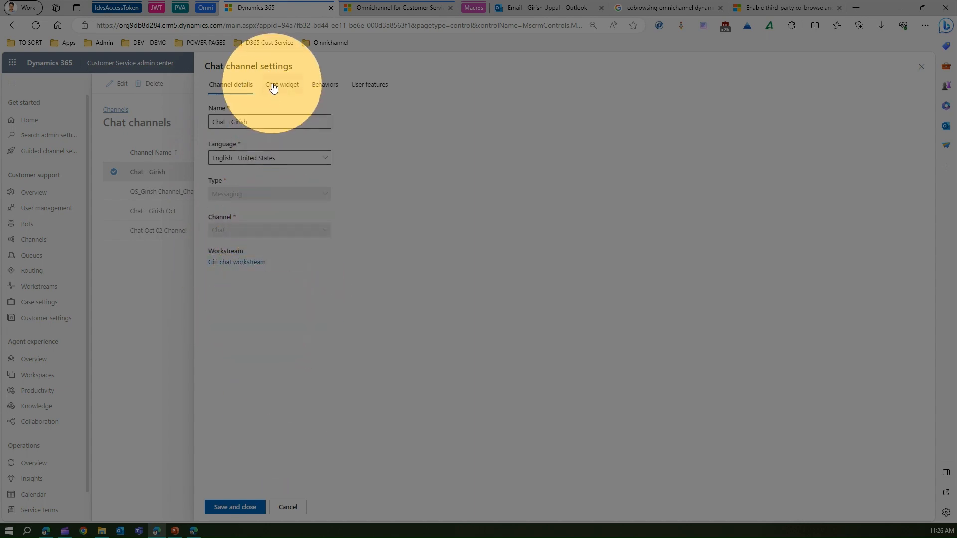
Switch the Chat - Girish channel settings to the Chat widget view.
click(281, 84)
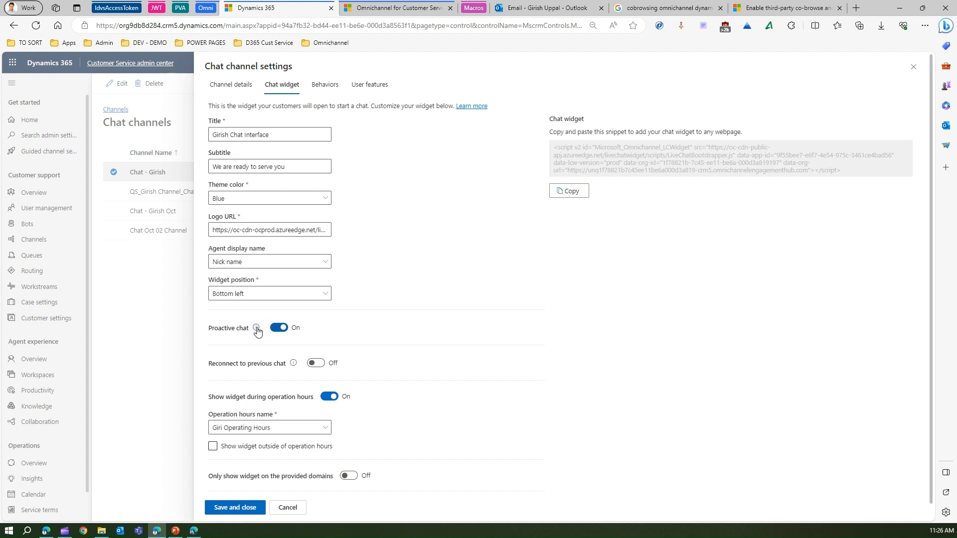
mouse_move(256, 328)
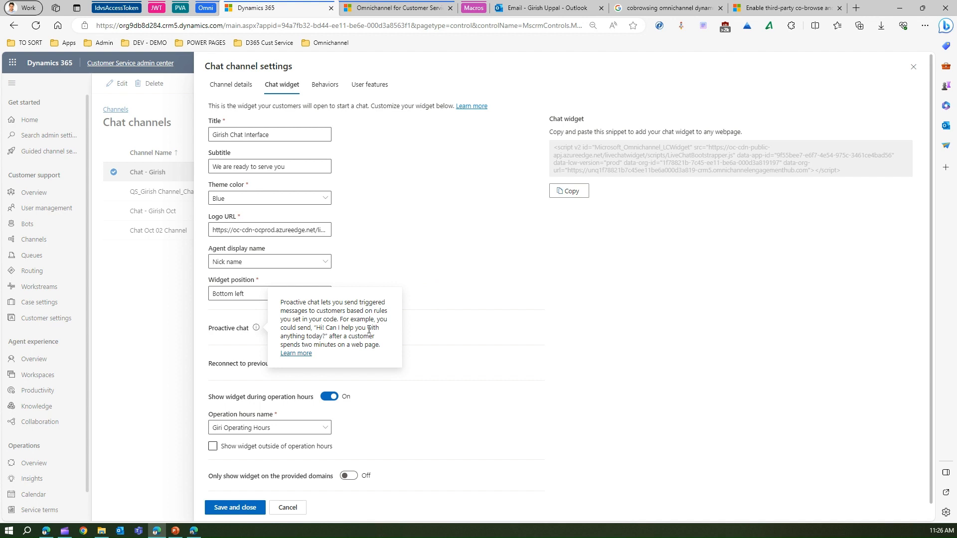
mouse_move(373, 341)
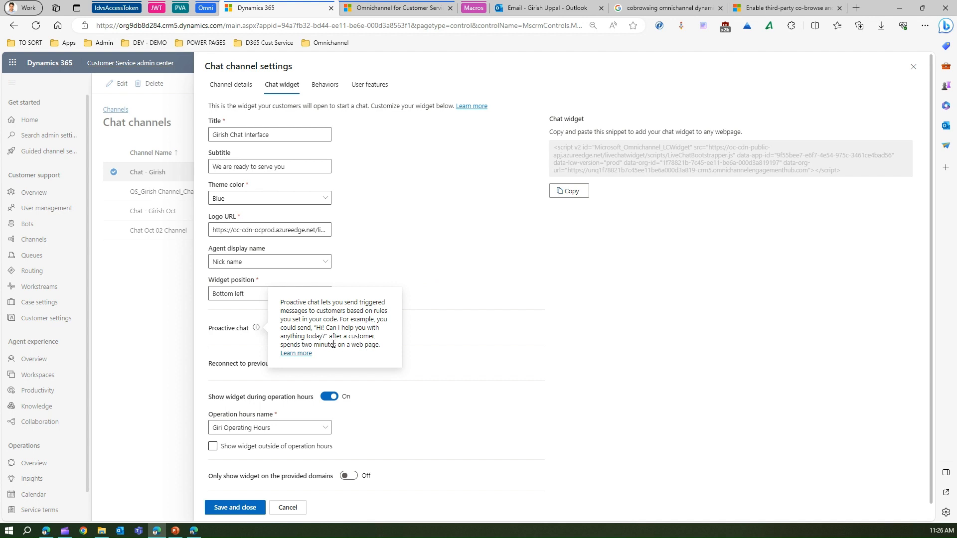
mouse_move(423, 248)
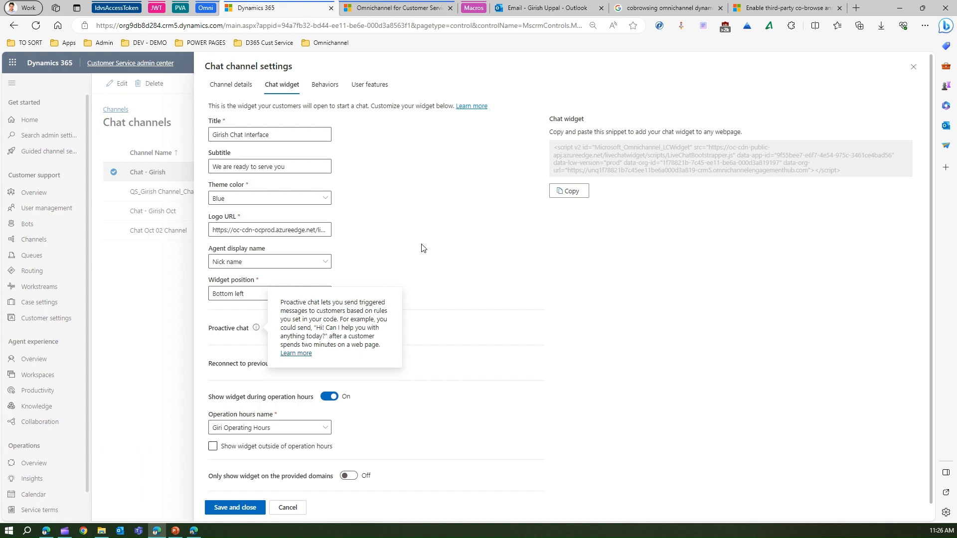
mouse_move(426, 246)
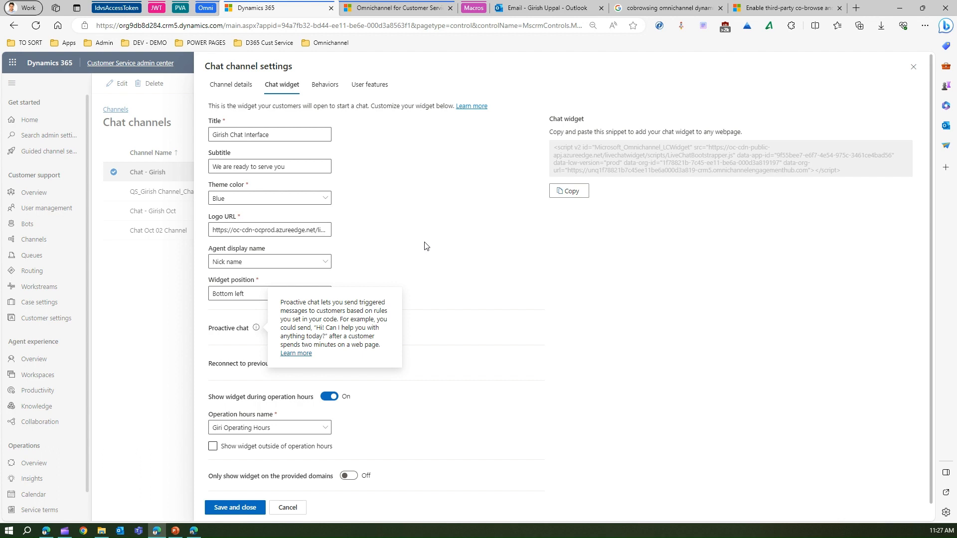
click(279, 327)
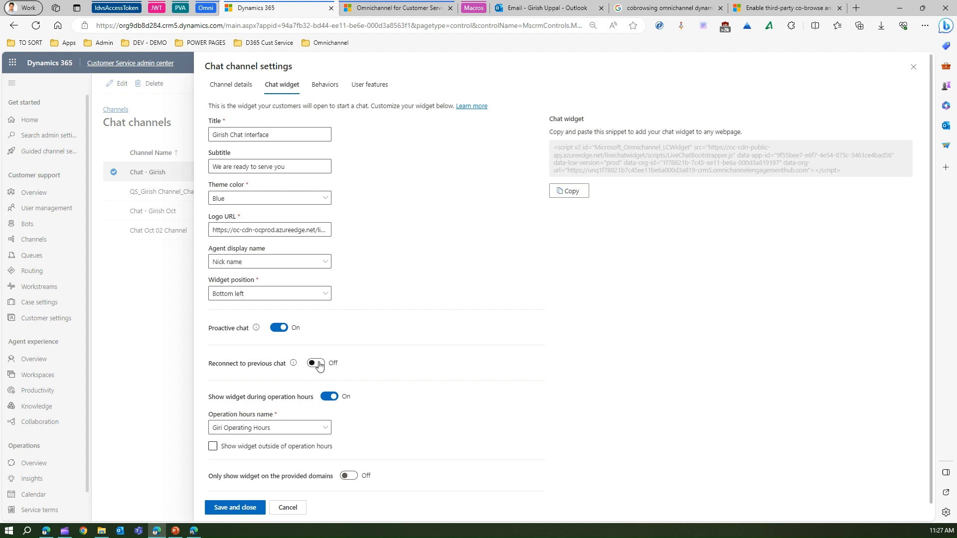
click(316, 363)
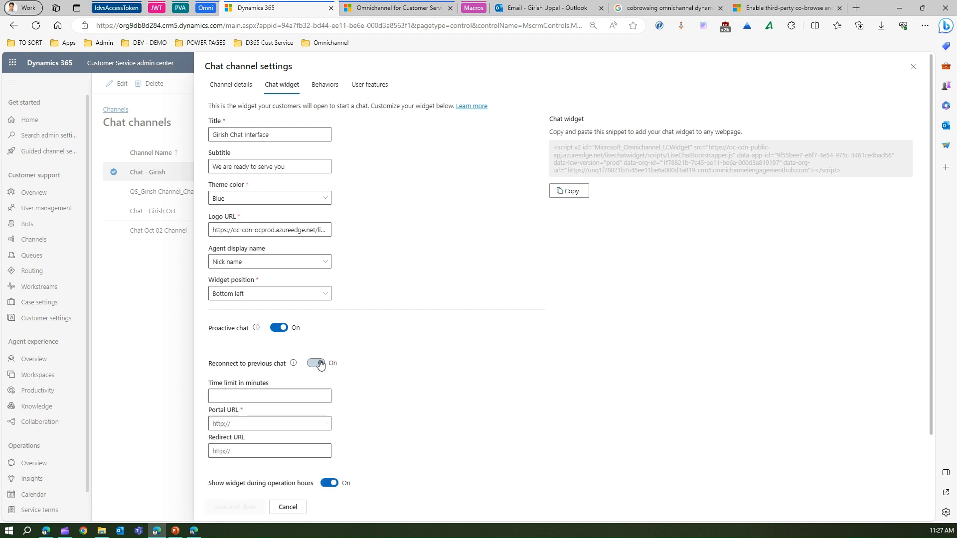
click(316, 363)
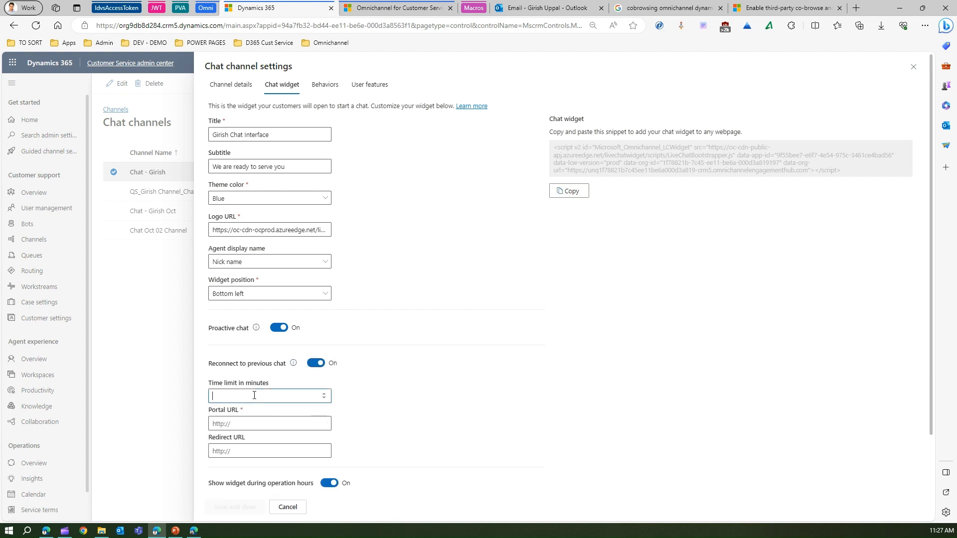
click(268, 423)
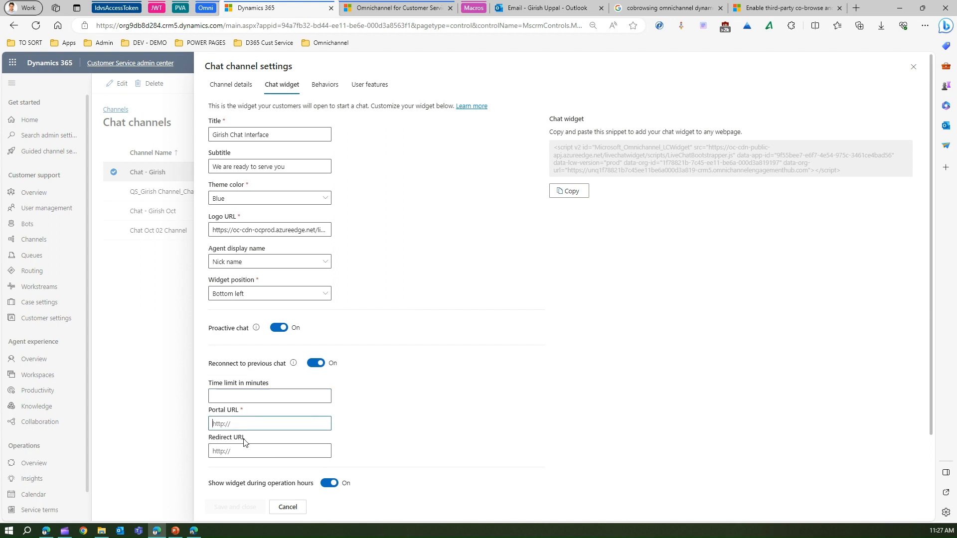
click(268, 451)
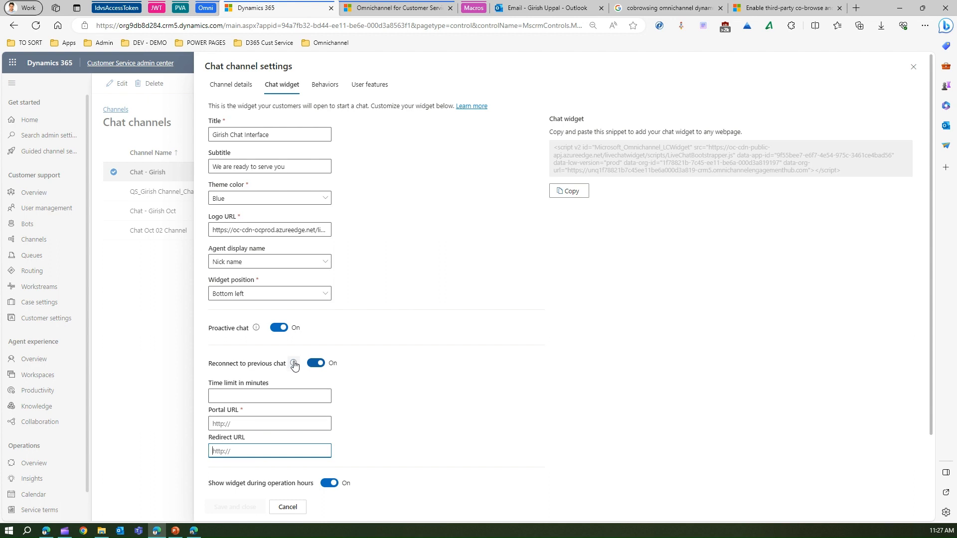
mouse_move(293, 365)
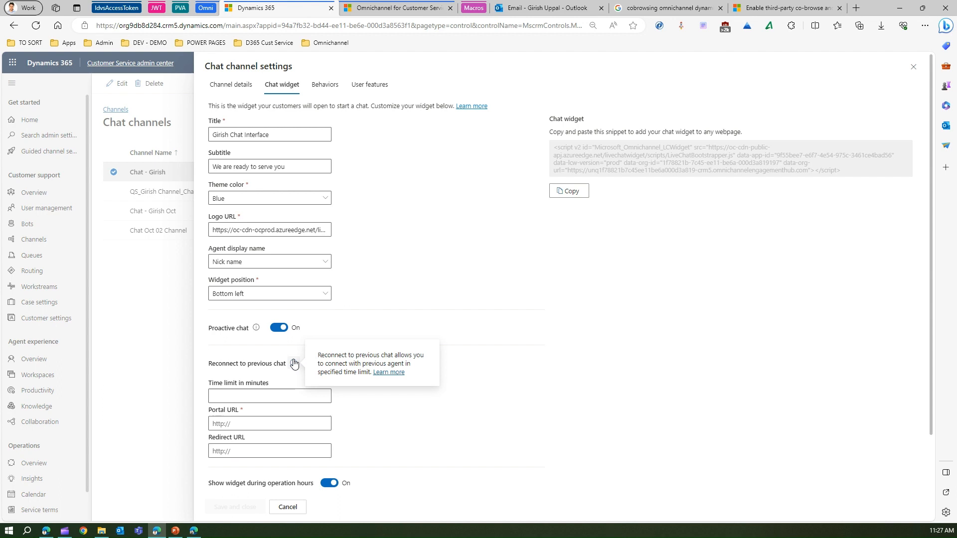
click(316, 363)
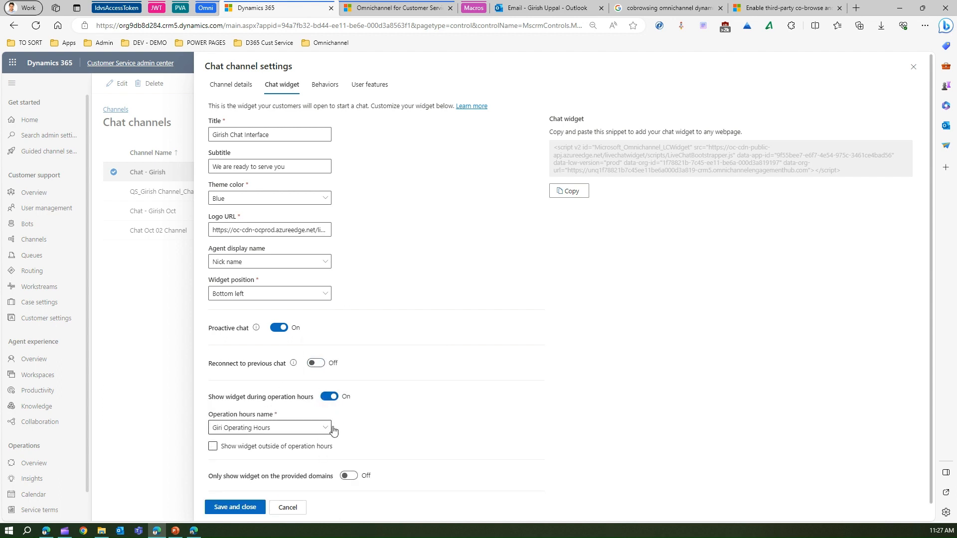
mouse_move(338, 388)
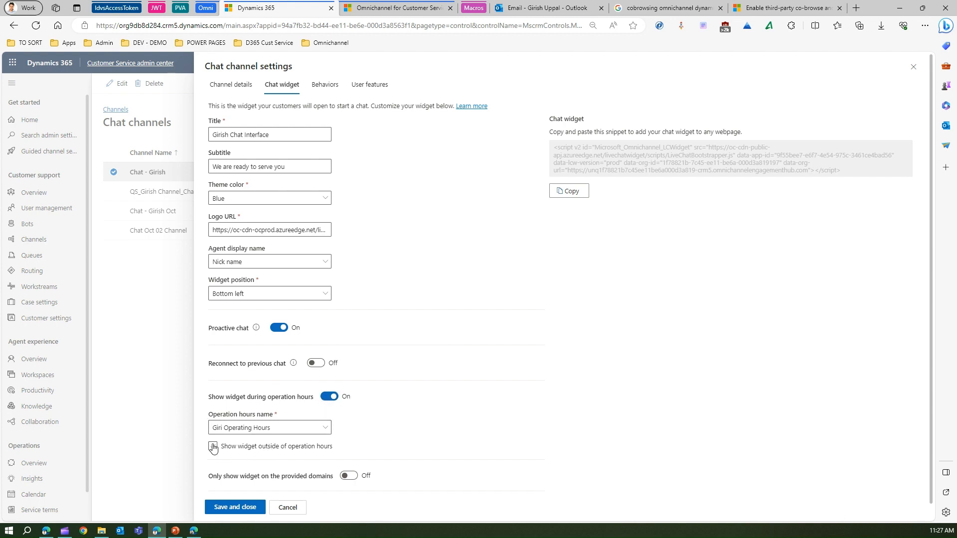
Enable showing the widget outside operation hours and set its offline theme color to Grey.
click(213, 446)
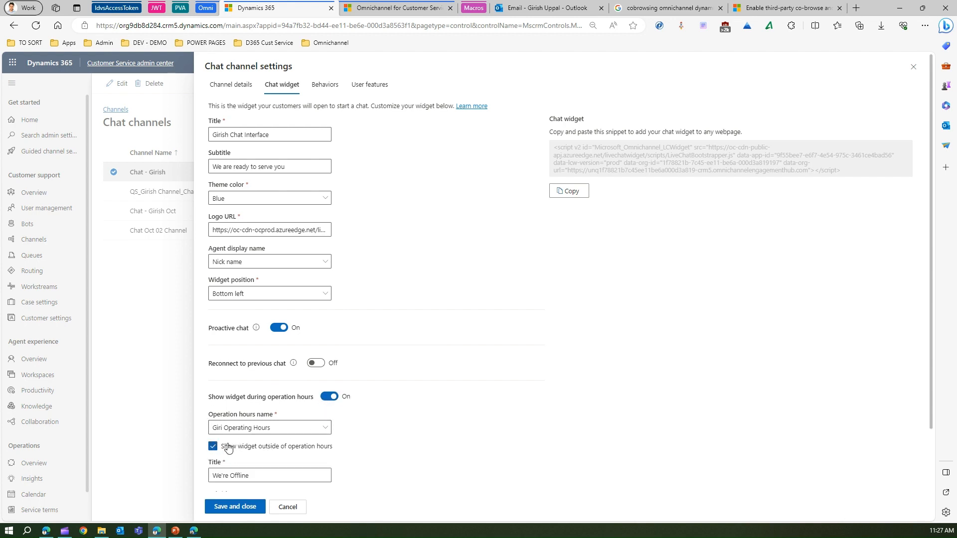
scroll(down, 3)
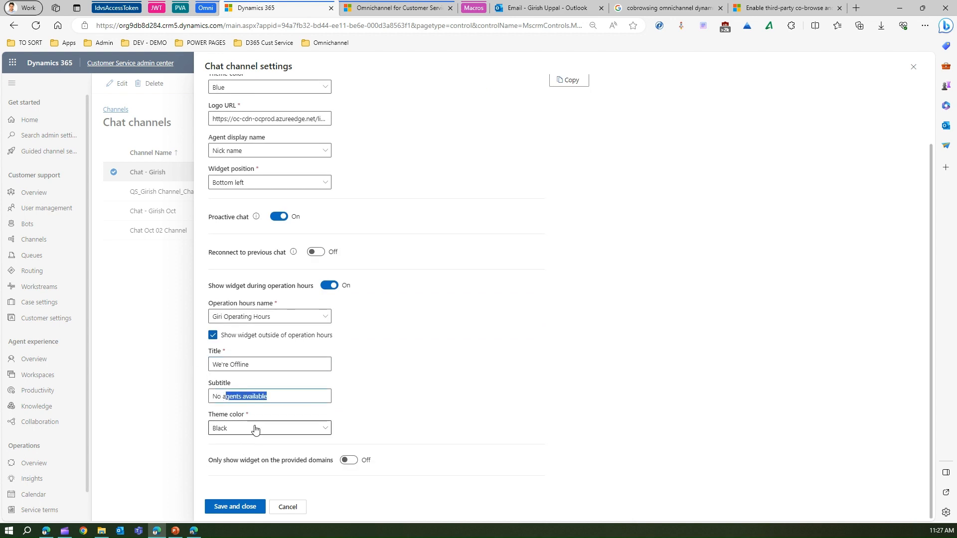
click(268, 427)
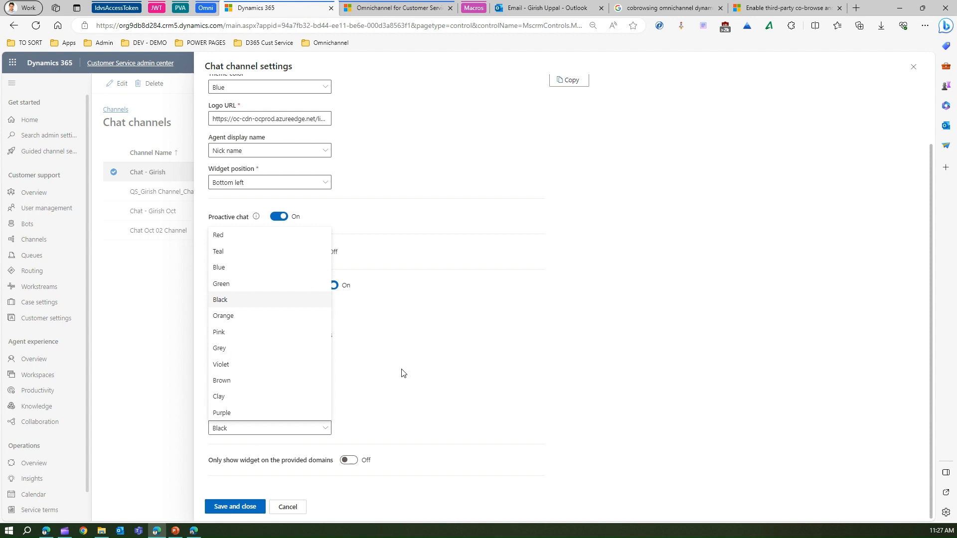
click(220, 348)
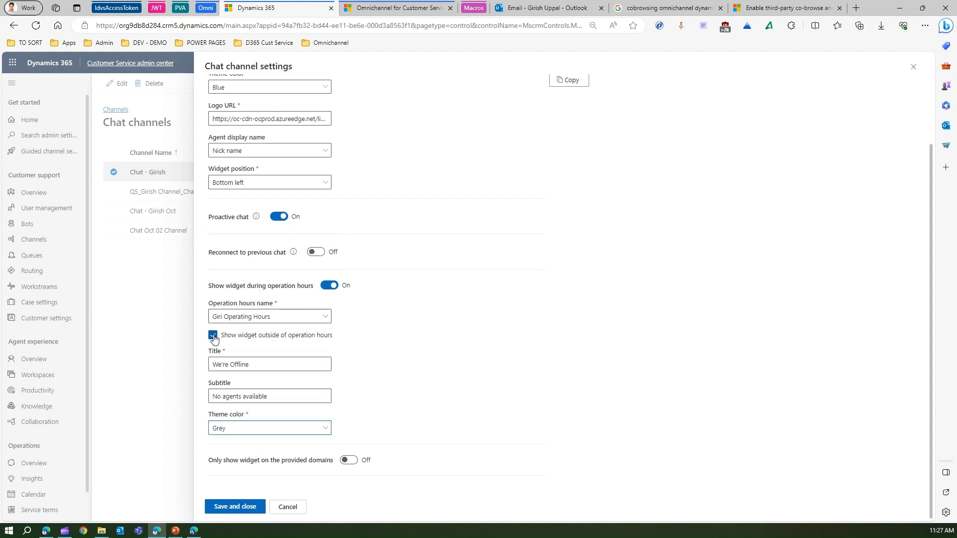
click(212, 335)
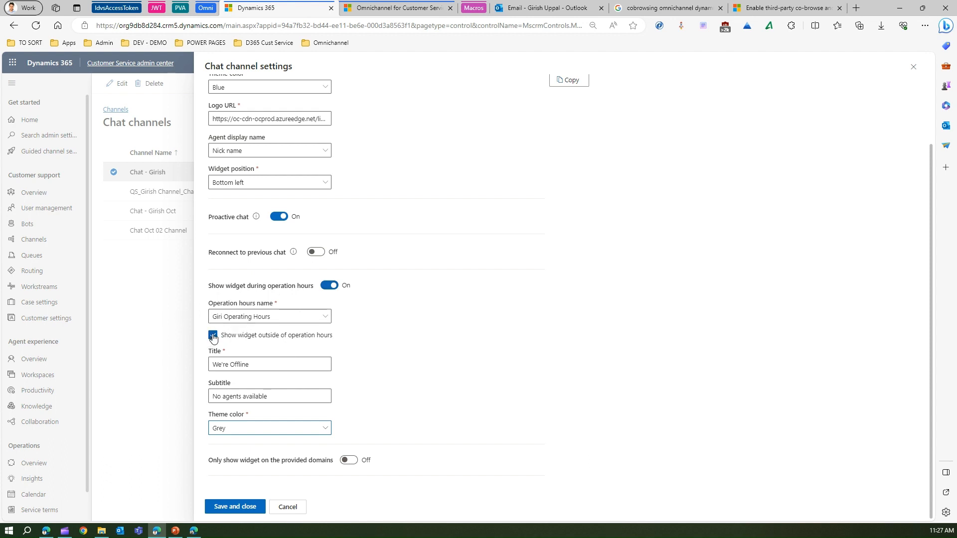
click(212, 336)
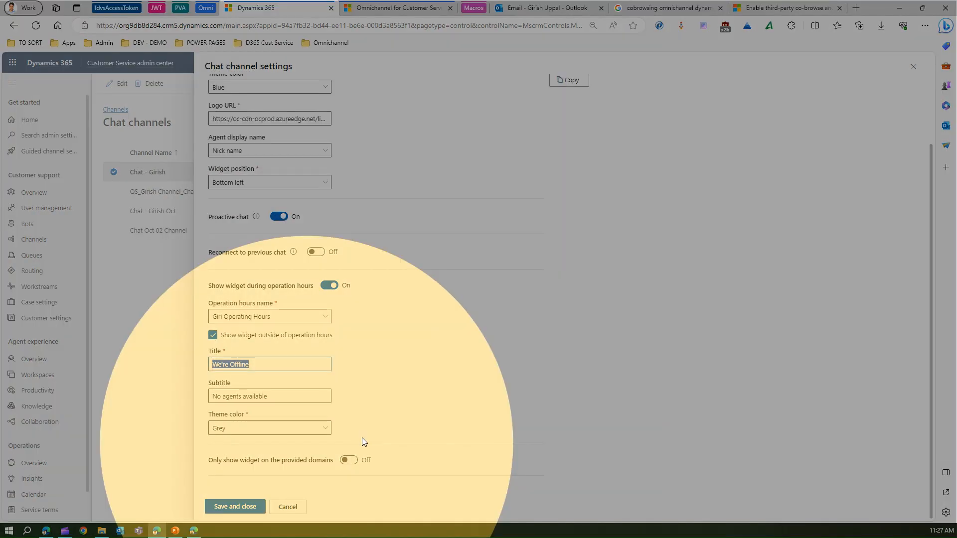
Turn on 'Only show widget on the provided domains' and focus the Domain URL field.
click(349, 462)
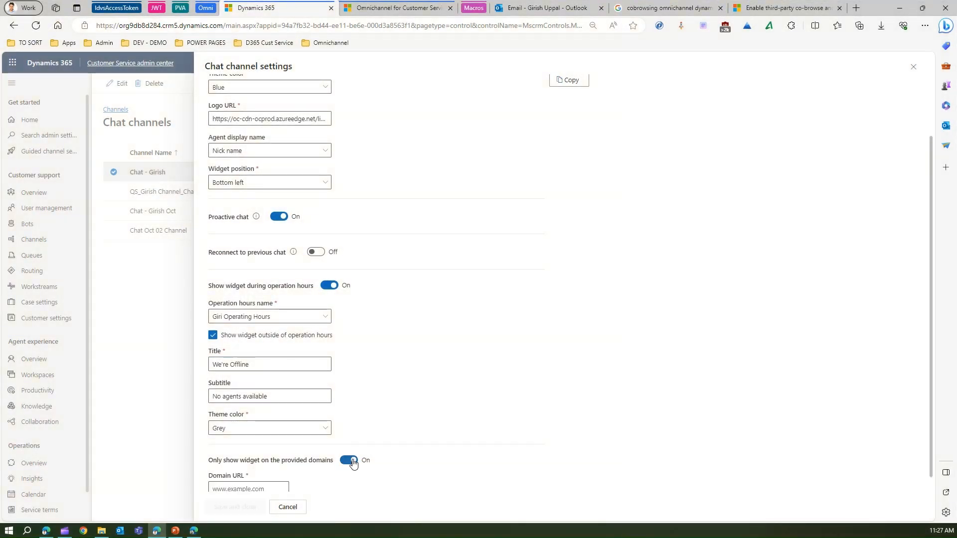
scroll(down, 3)
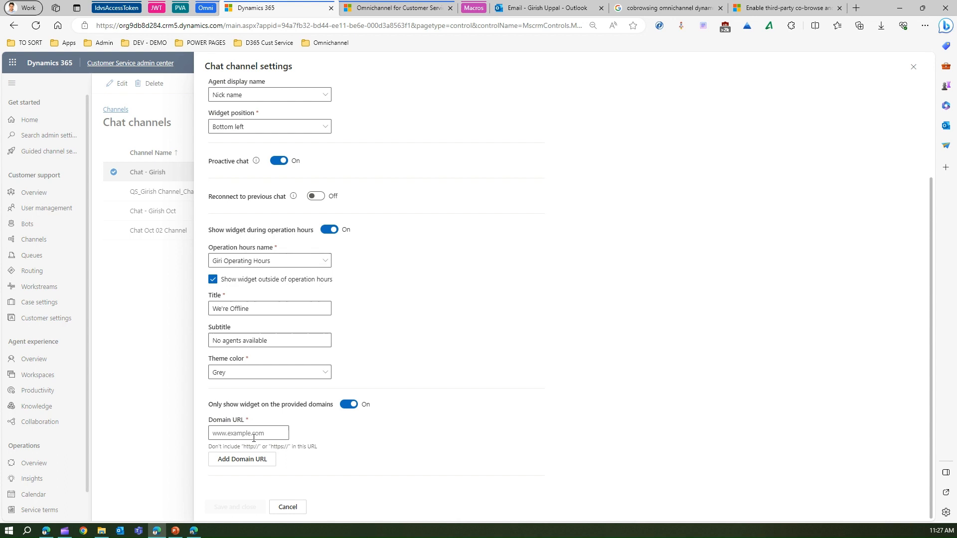
click(248, 433)
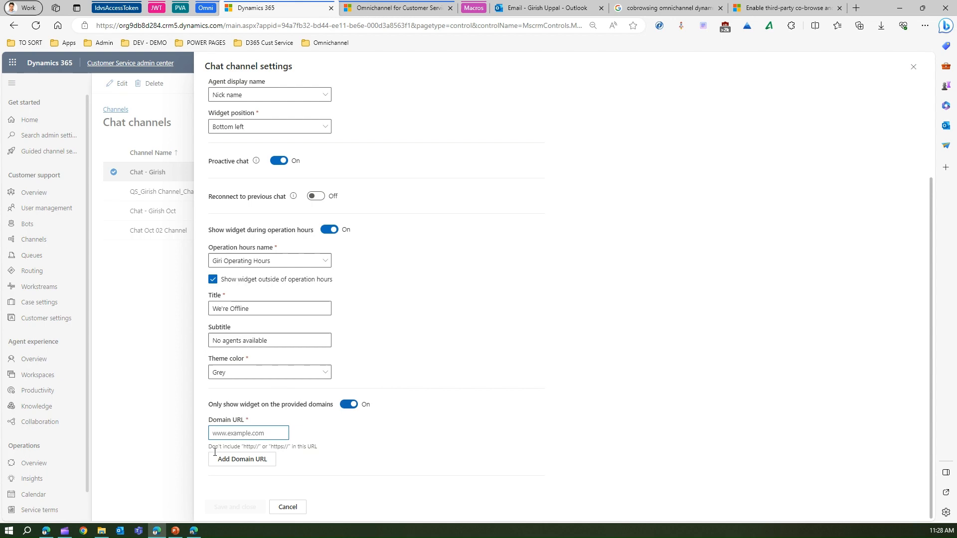
click(349, 404)
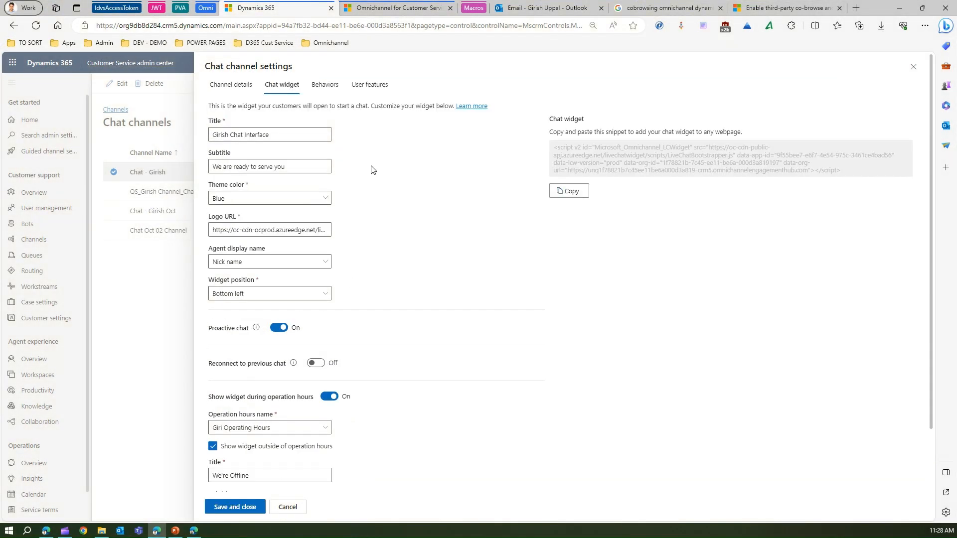
Switch to the Behaviors settings of the Chat - Girish channel.
click(324, 83)
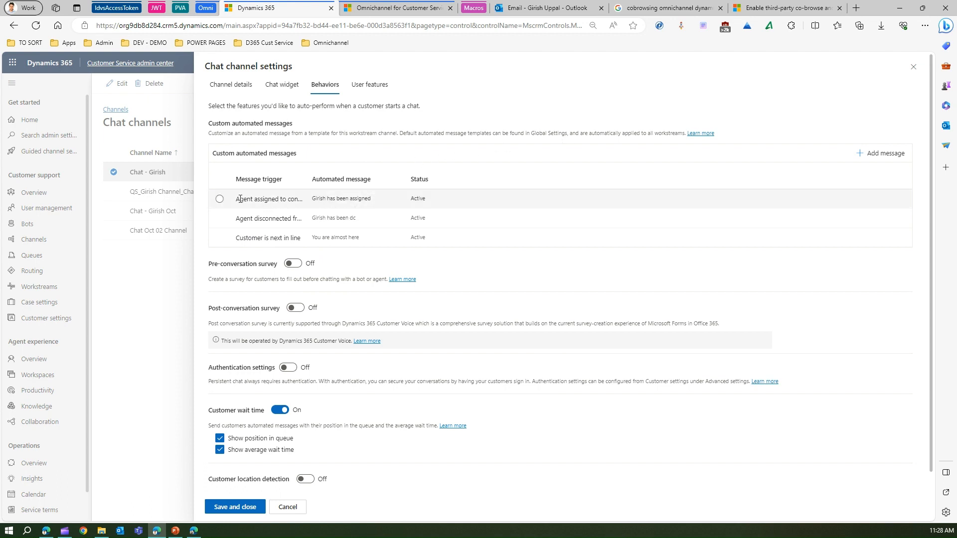
Add a new automated message with trigger 'Agent joined conversation'.
click(882, 153)
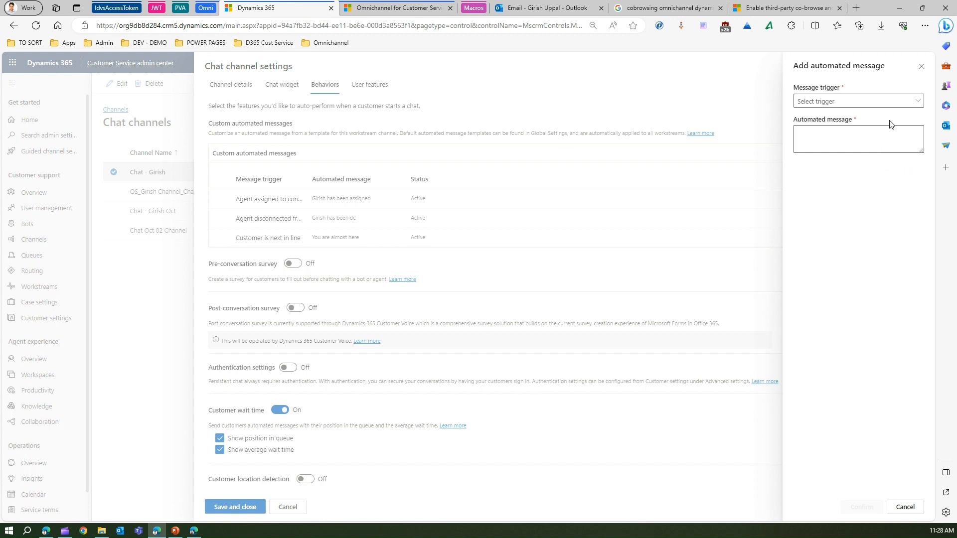
click(858, 100)
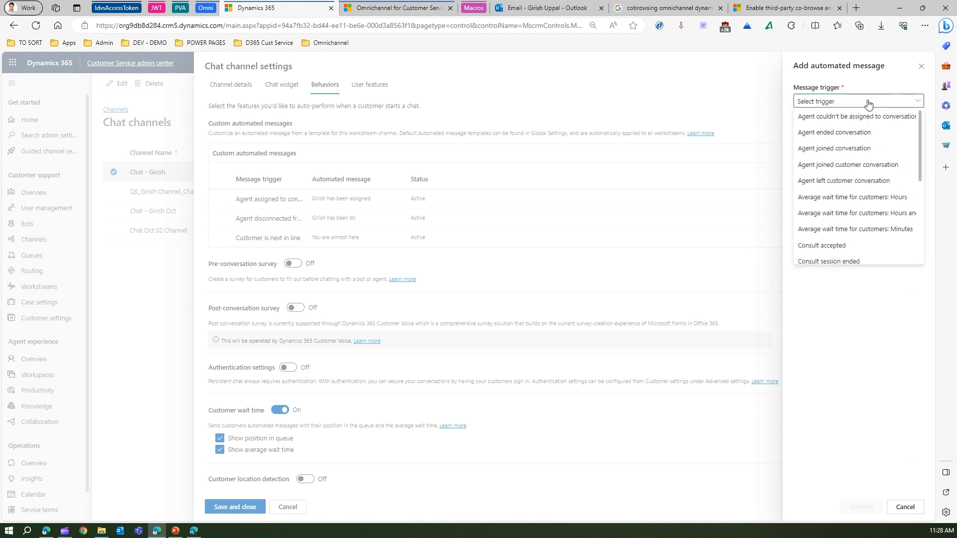
scroll(down, 3)
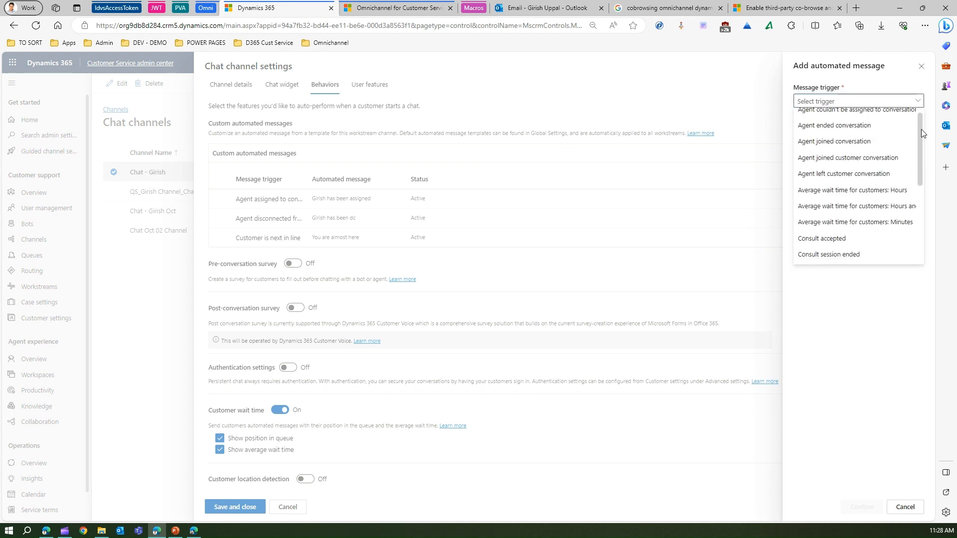
mouse_move(836, 140)
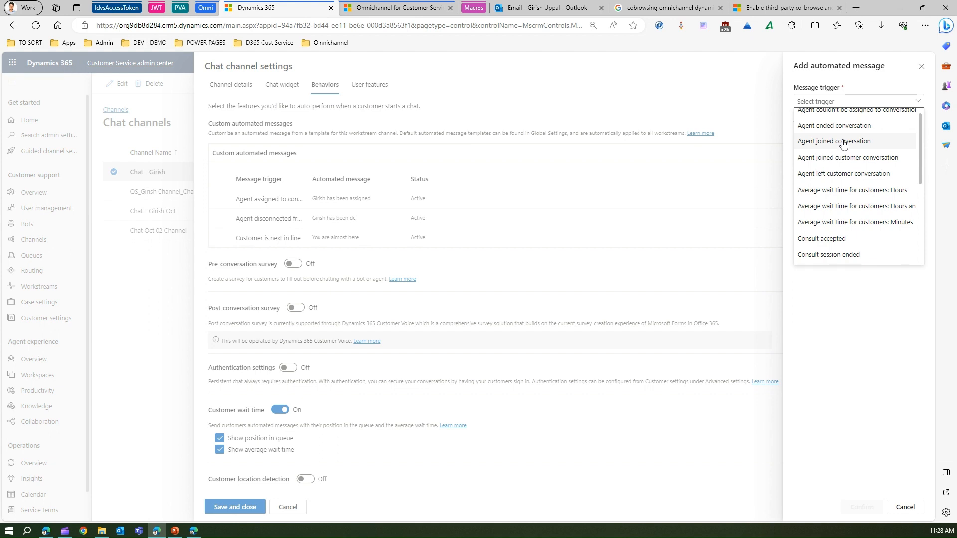
click(836, 141)
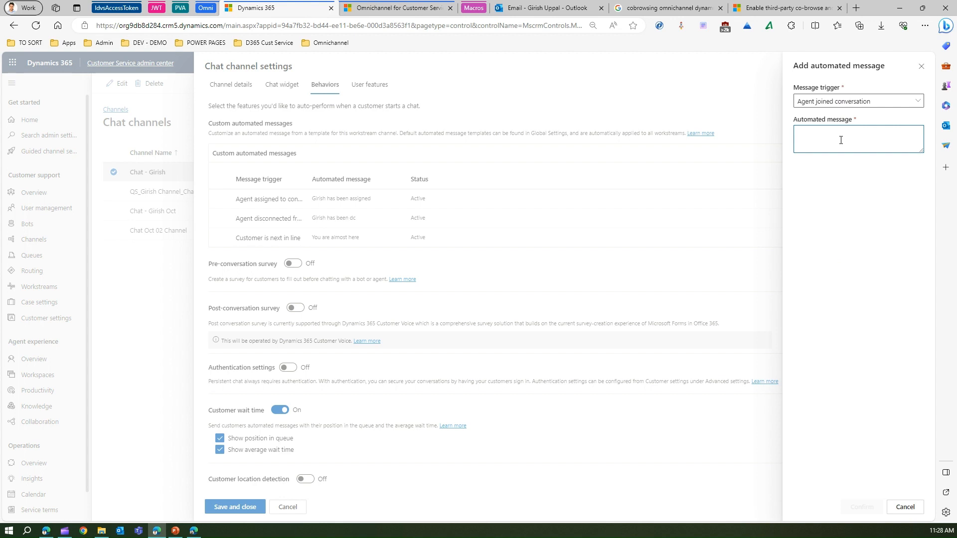
Enter the message that a customer rep joined and will resolve the case in priority, and confirm it.
text(A customer rep has)
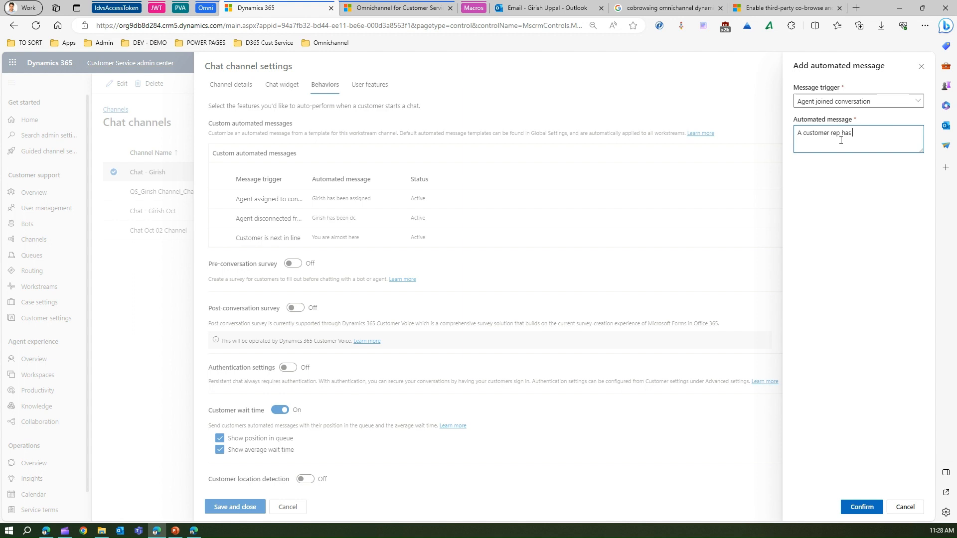
text(joined your)
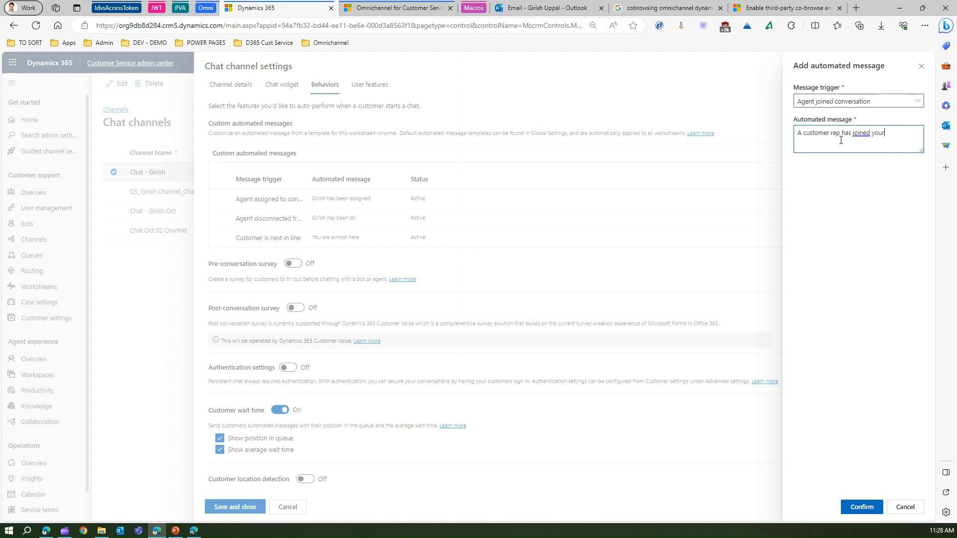
text(conversation and will resolv)
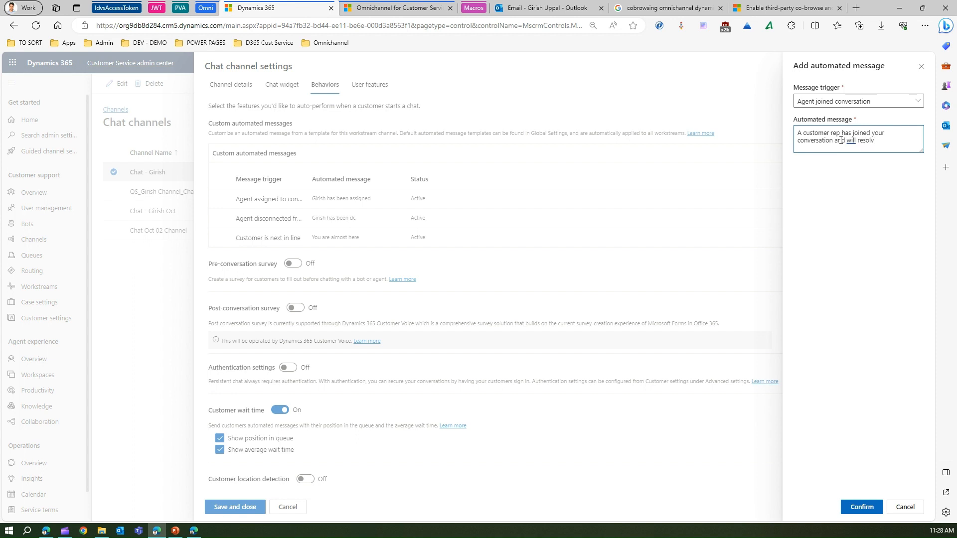
text(e your case in)
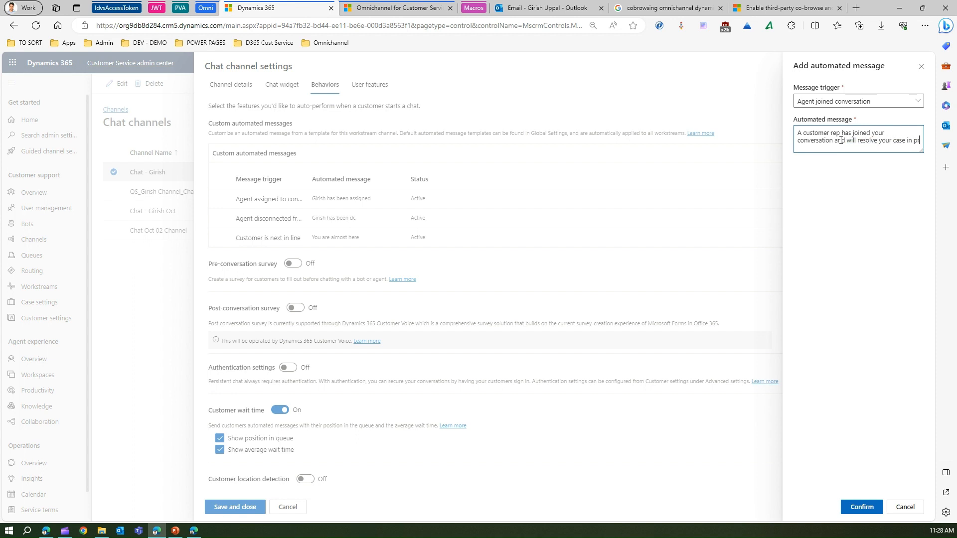
text(proi)
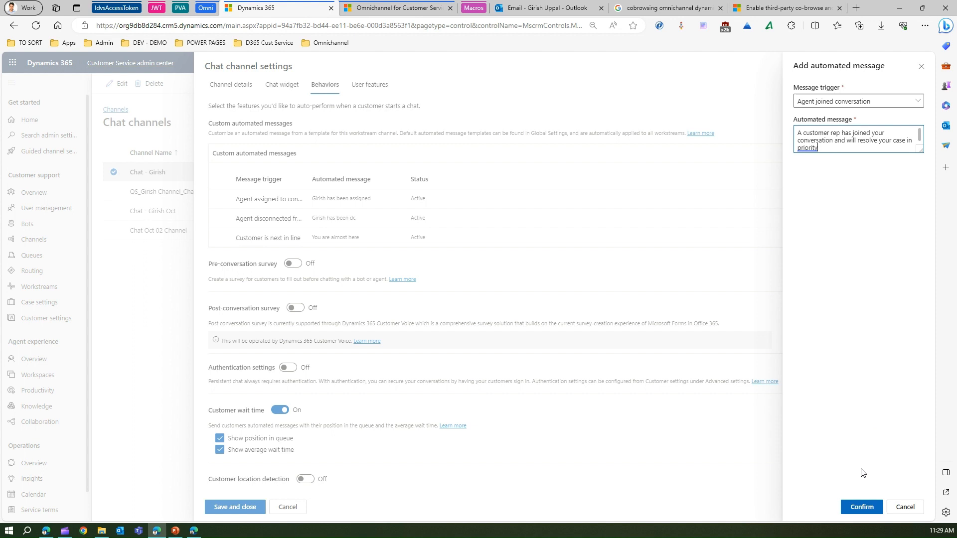
click(861, 506)
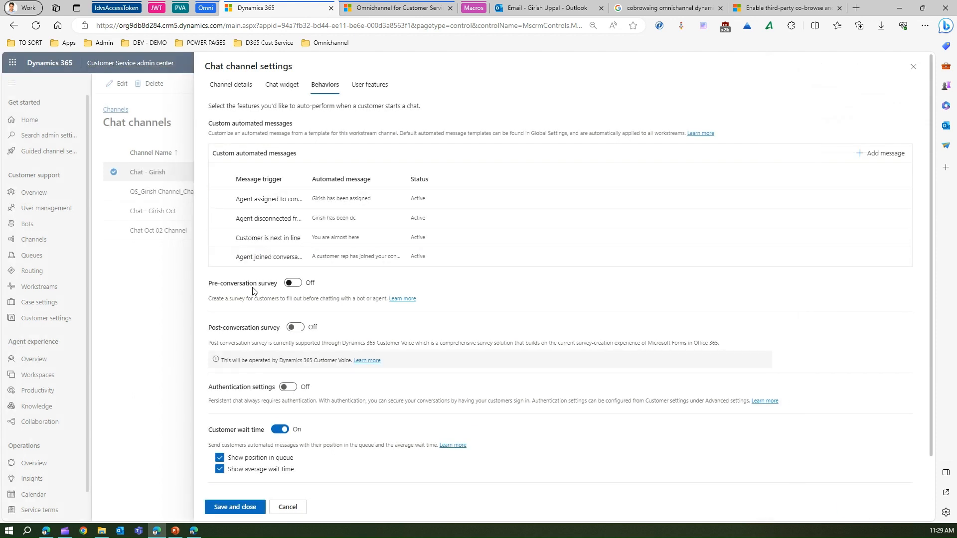
mouse_move(313, 274)
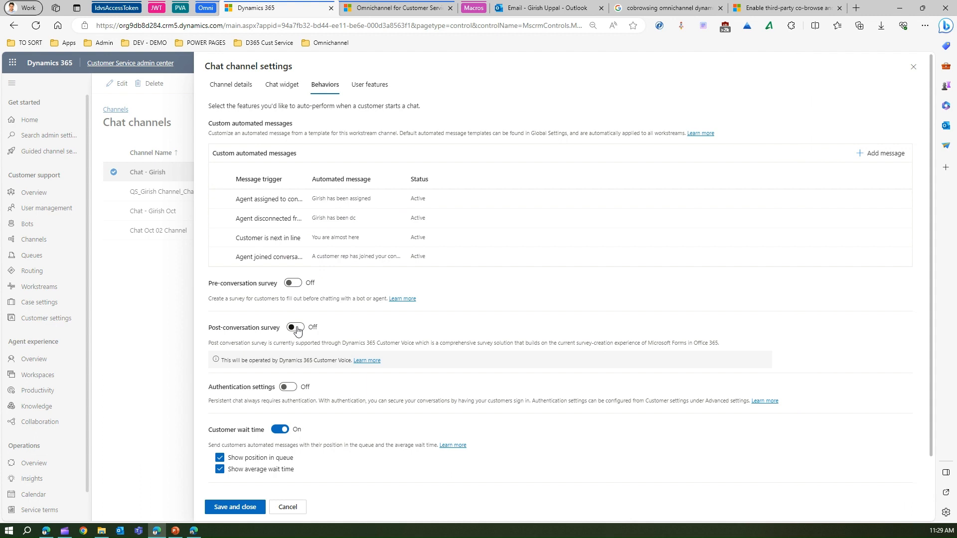
click(293, 282)
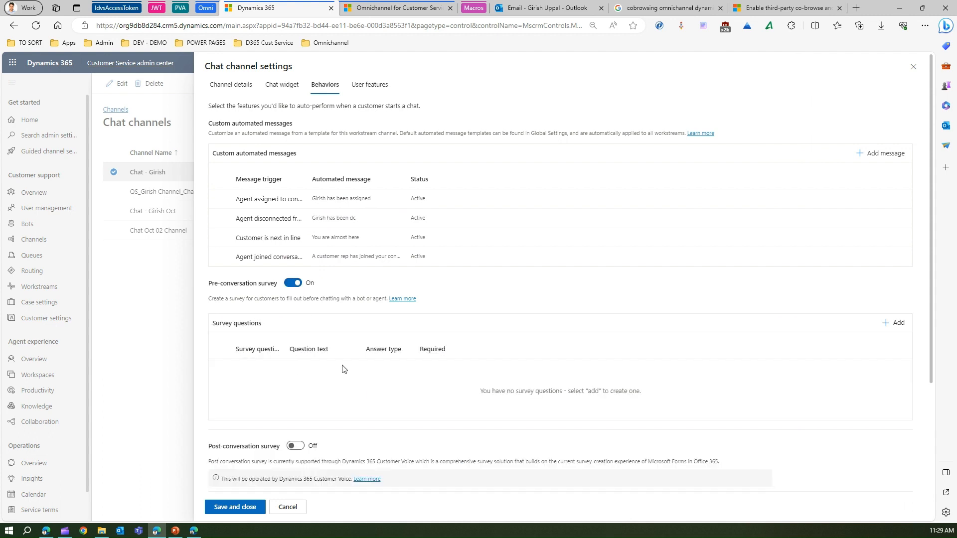
mouse_move(895, 289)
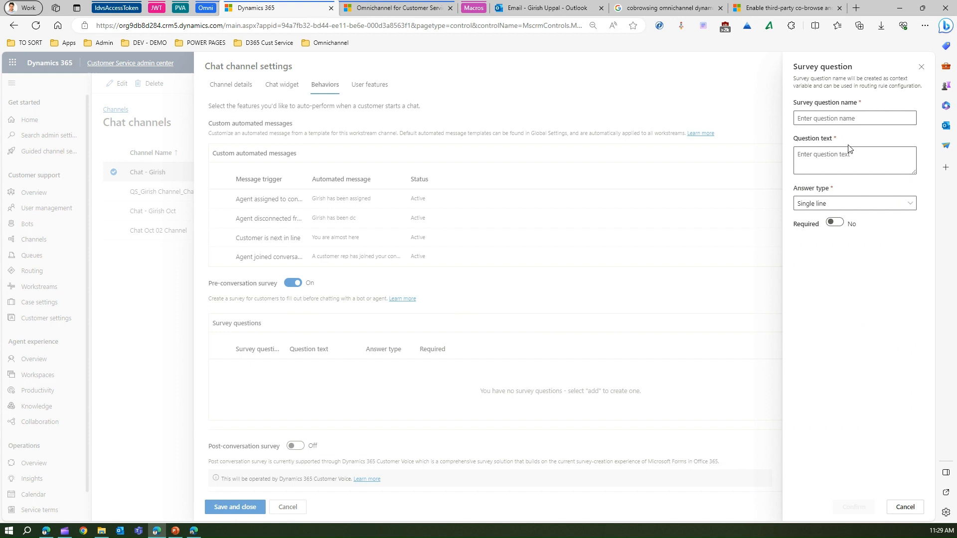
click(854, 203)
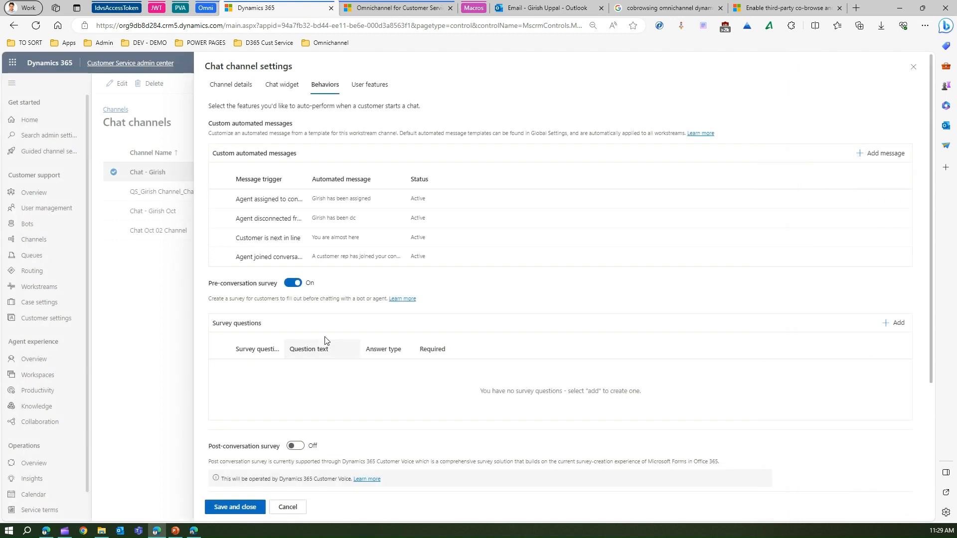
click(294, 282)
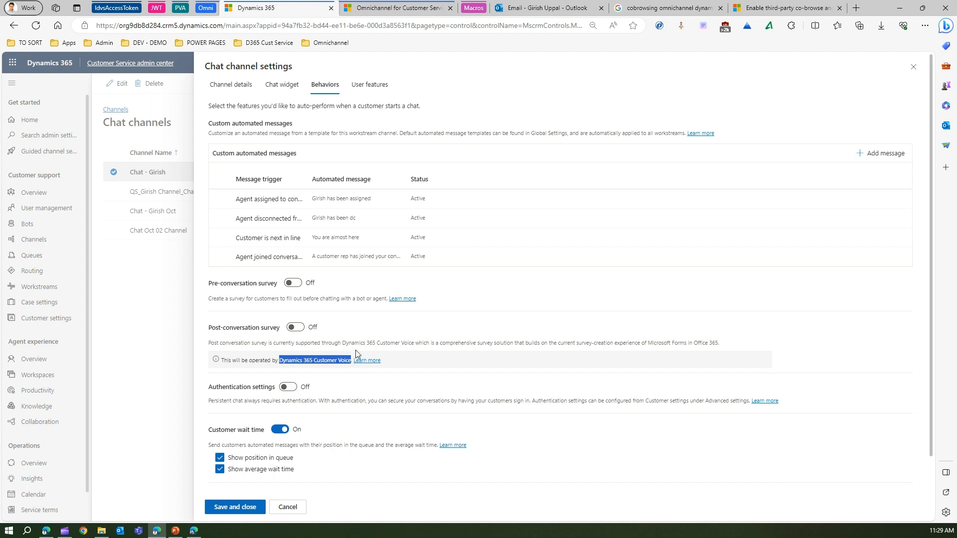
mouse_move(434, 323)
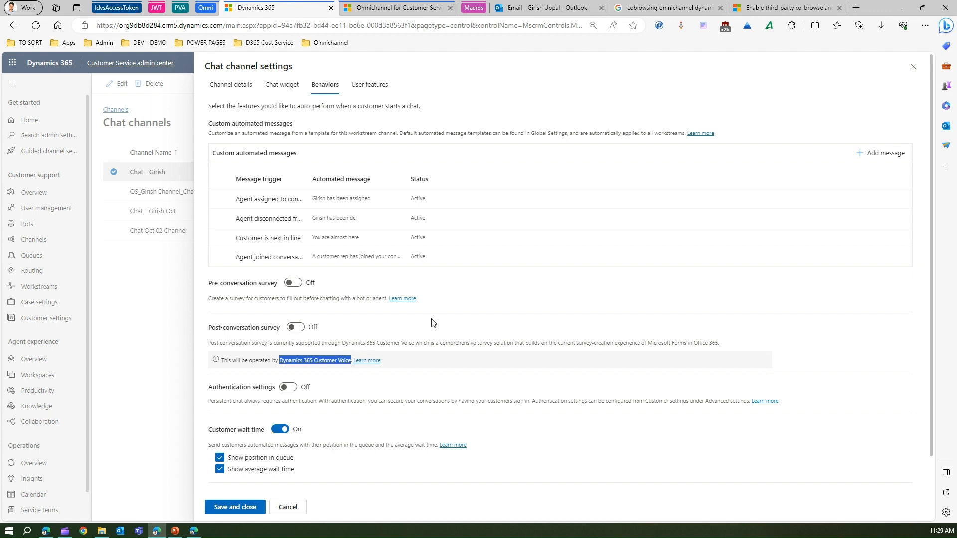
mouse_move(287, 387)
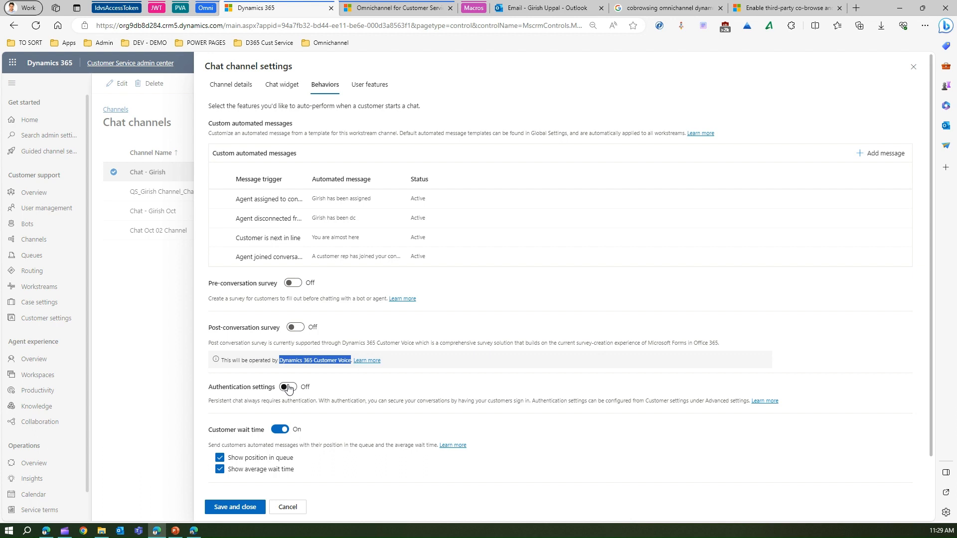
click(288, 387)
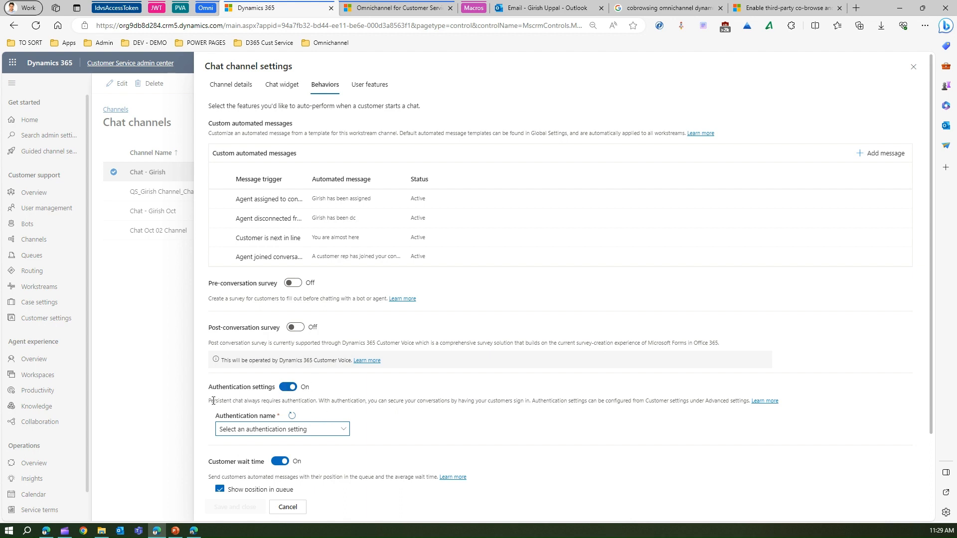
mouse_move(211, 405)
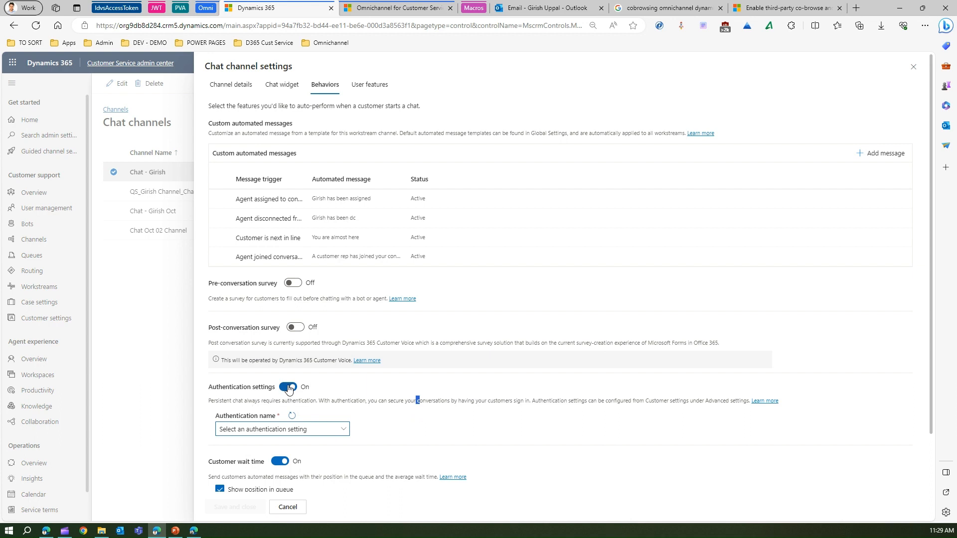
click(287, 388)
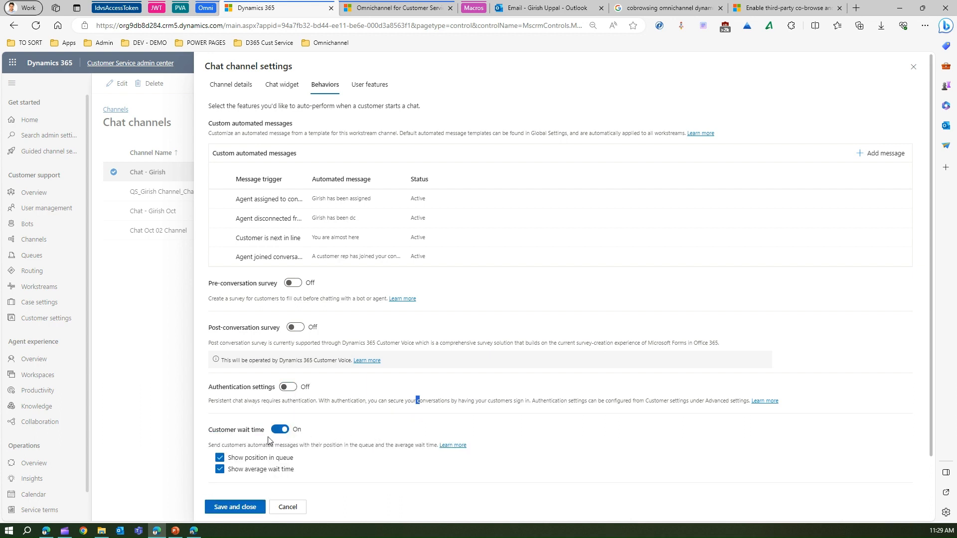
click(279, 428)
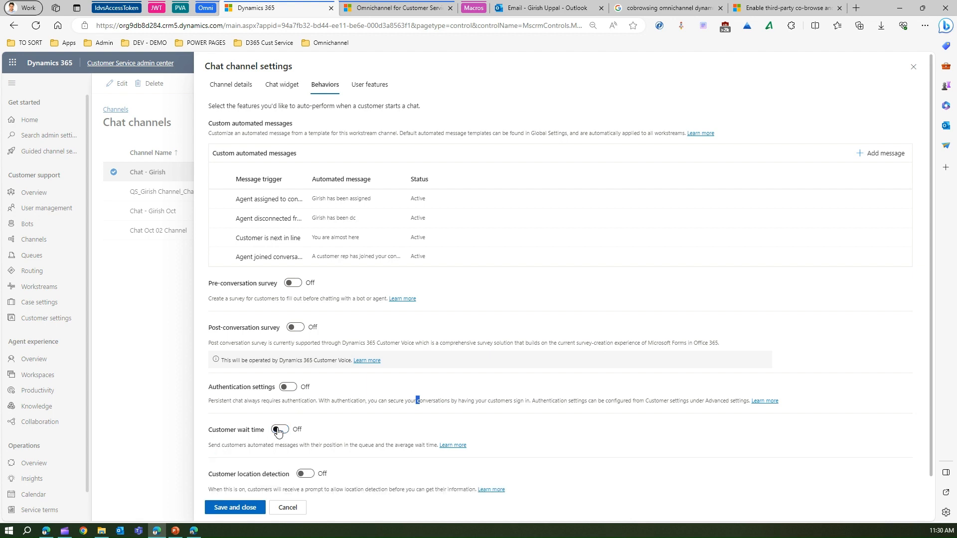
click(279, 429)
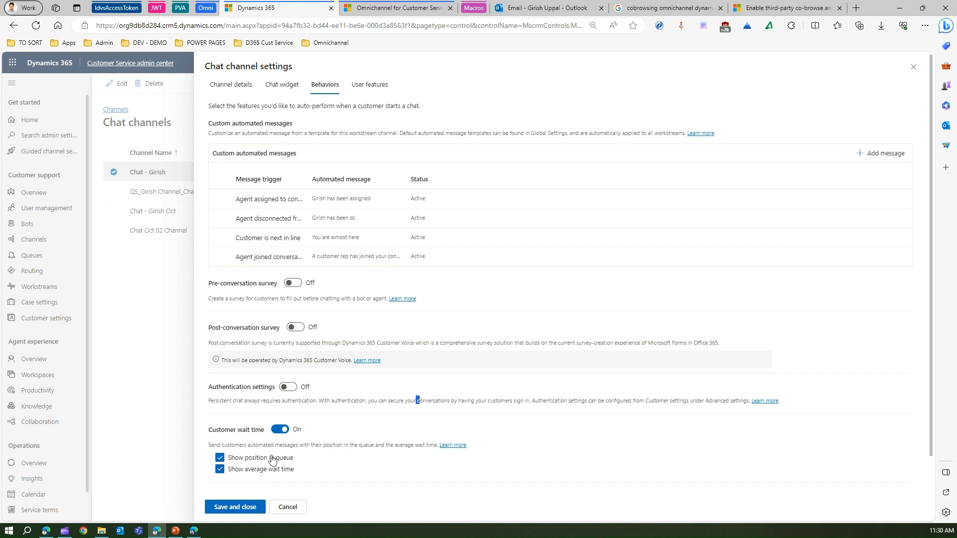
double_click(267, 445)
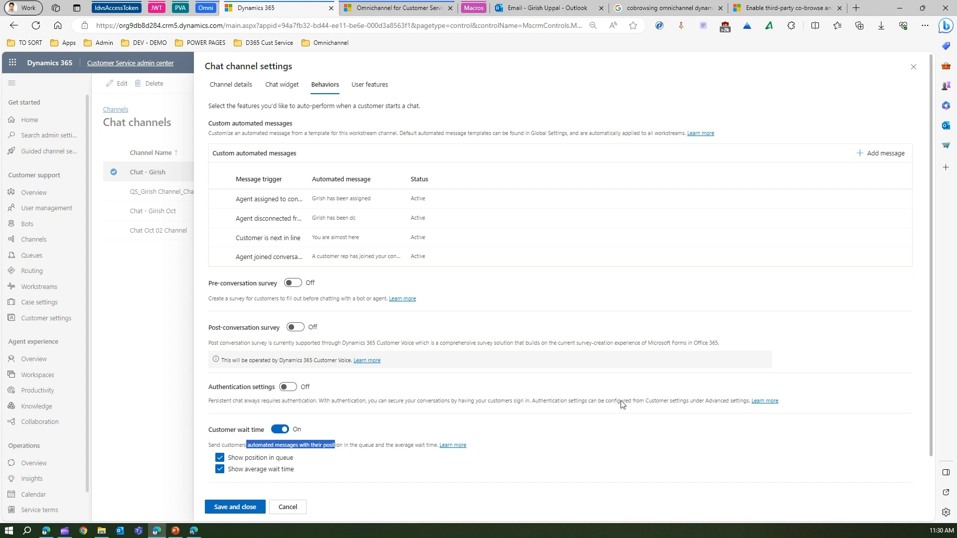
scroll(down, 3)
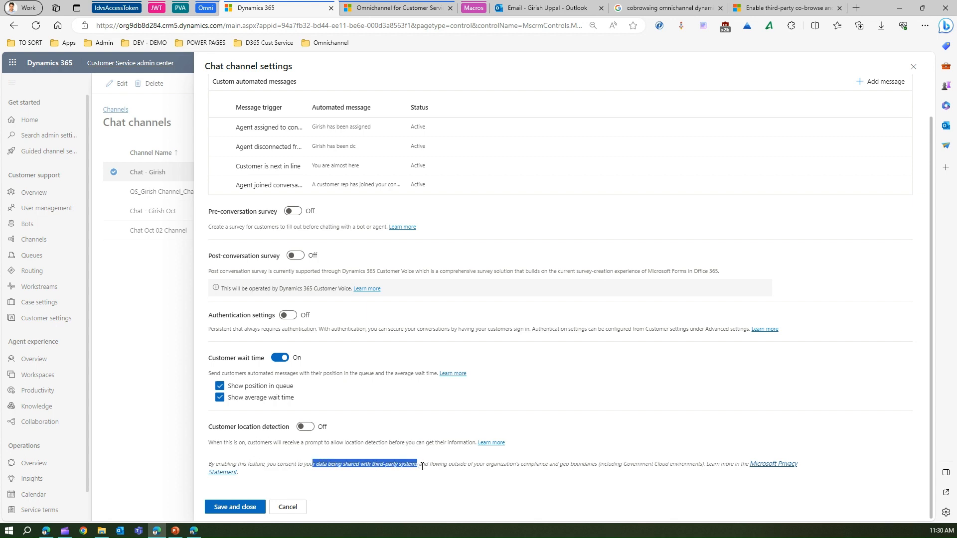
Save and close the Chat - Girish channel settings.
click(285, 466)
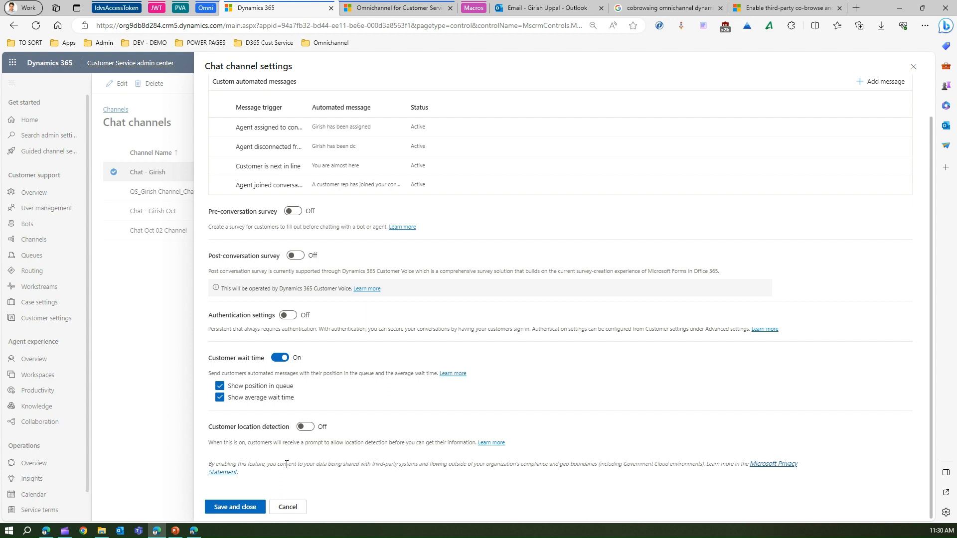
drag(285, 464, 499, 472)
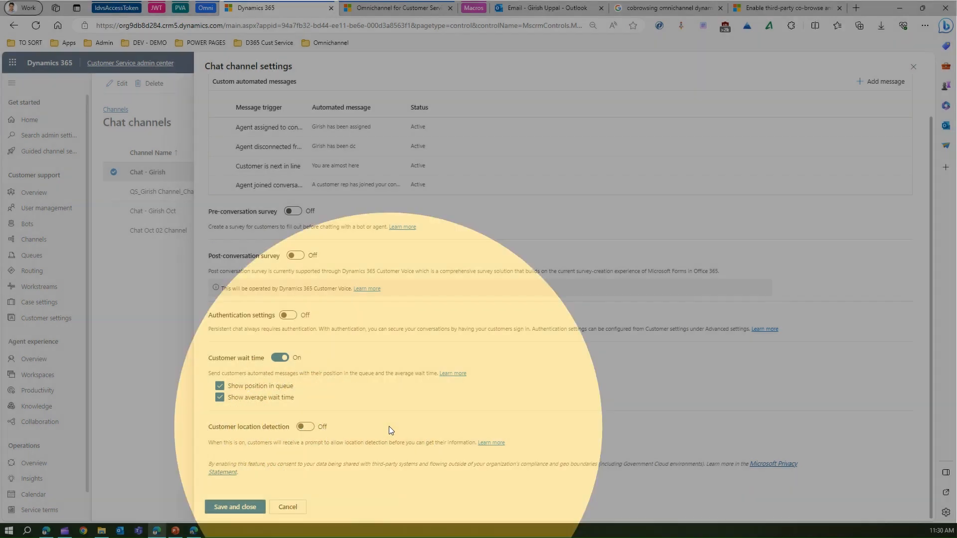
click(287, 507)
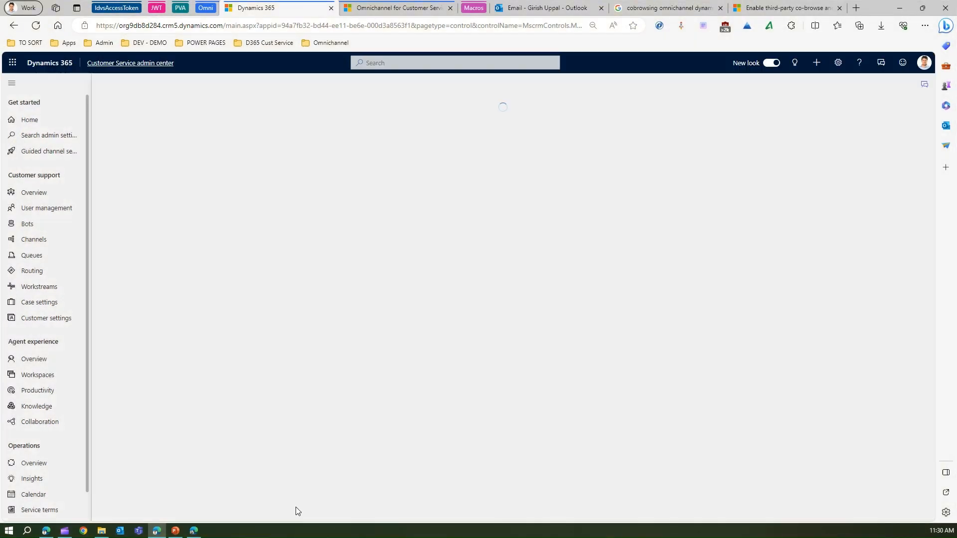